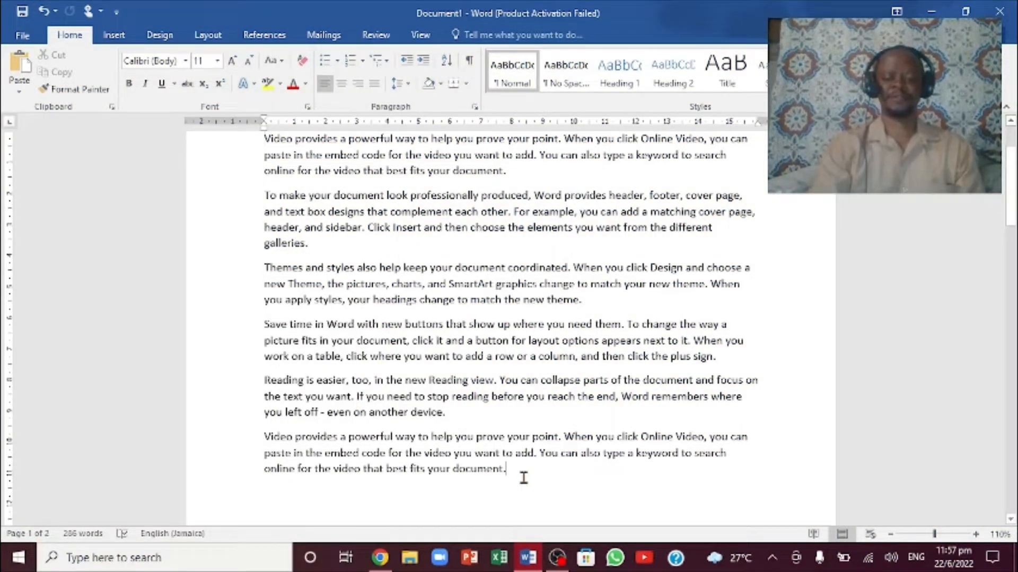
Turn on the Navigation Pane from the View tab's Show group
scroll("down", 3)
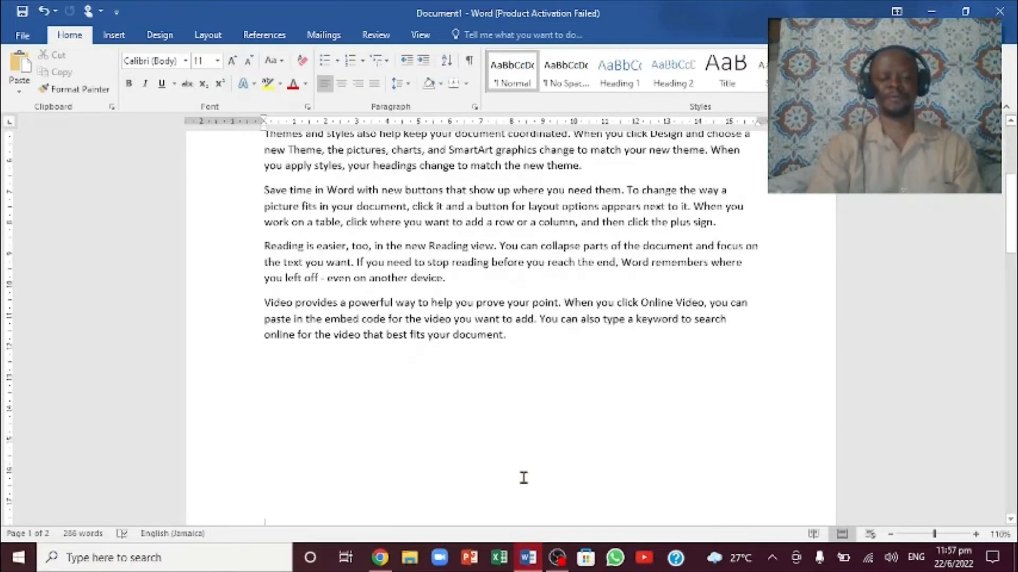
scroll("down", 3)
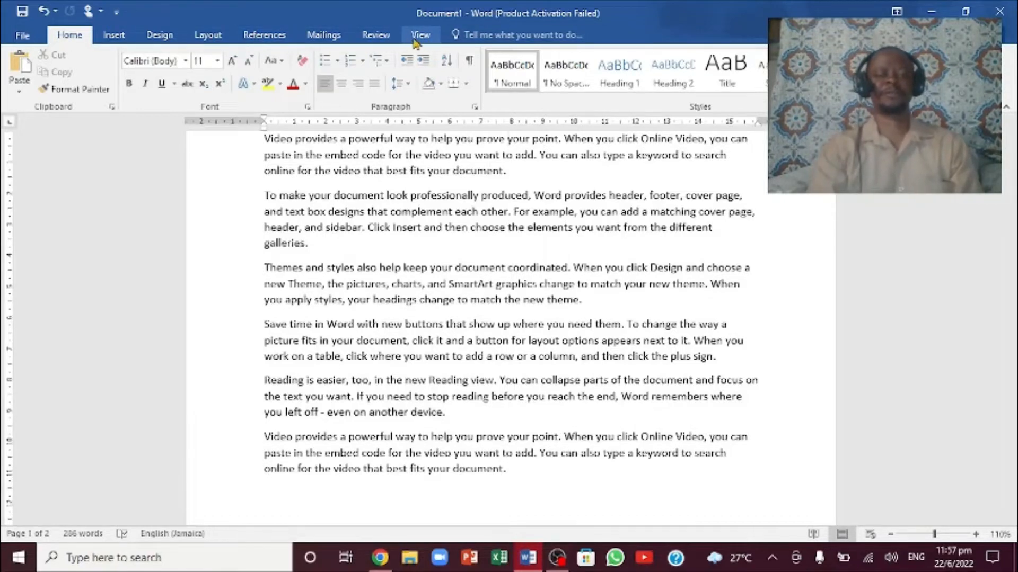
left_click(420, 35)
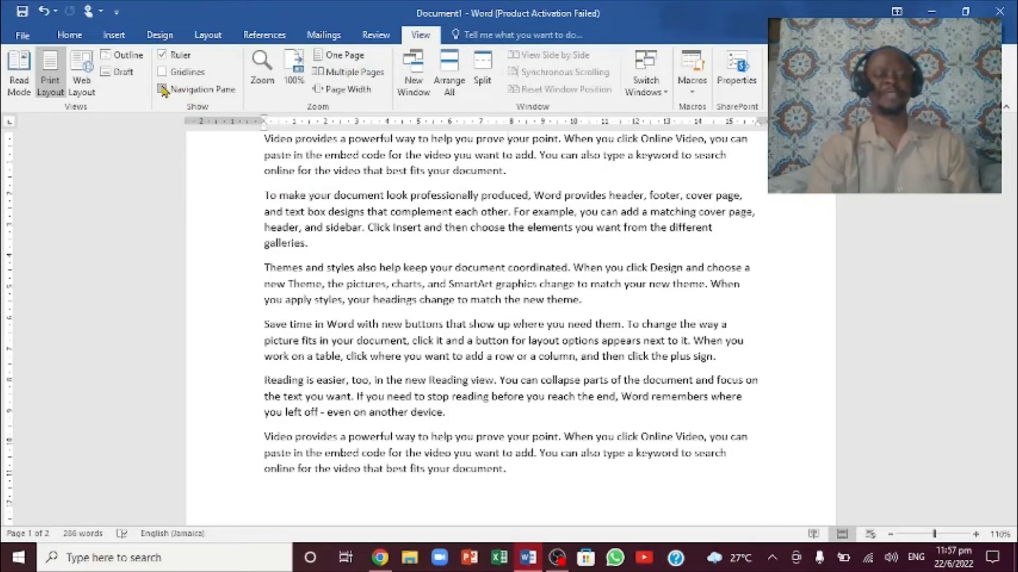
left_click(162, 90)
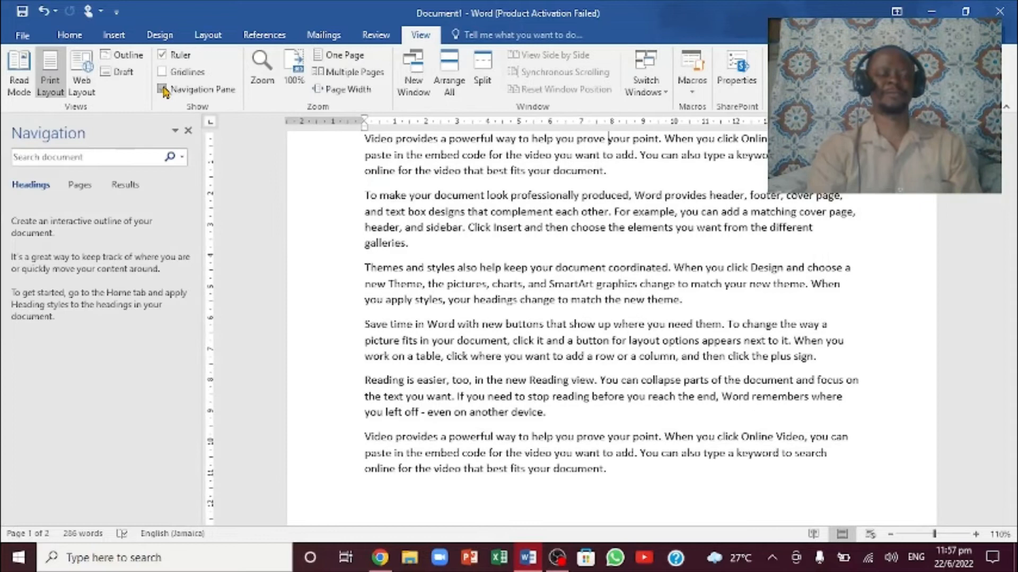
left_click(163, 90)
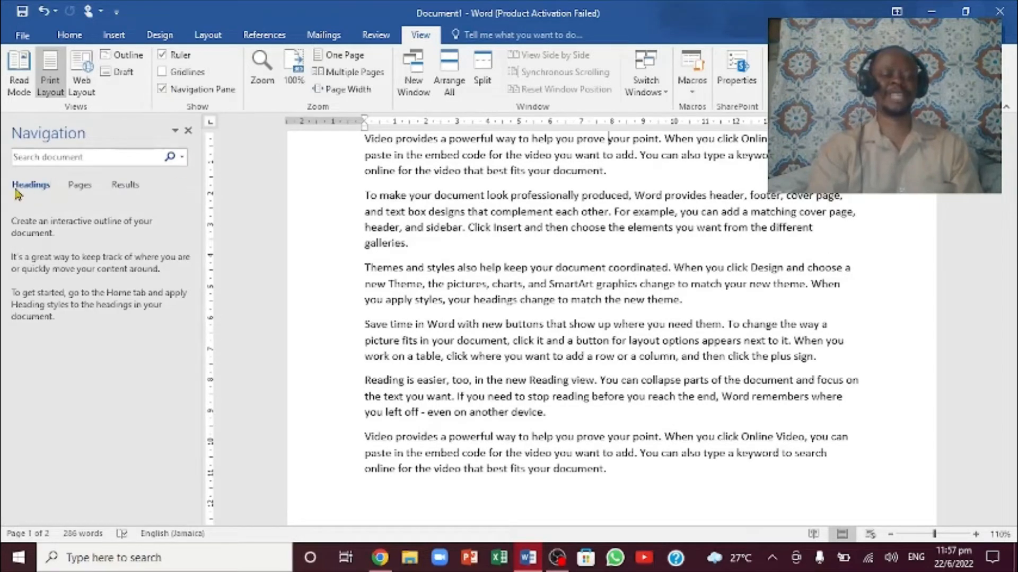
mouse_move(151, 214)
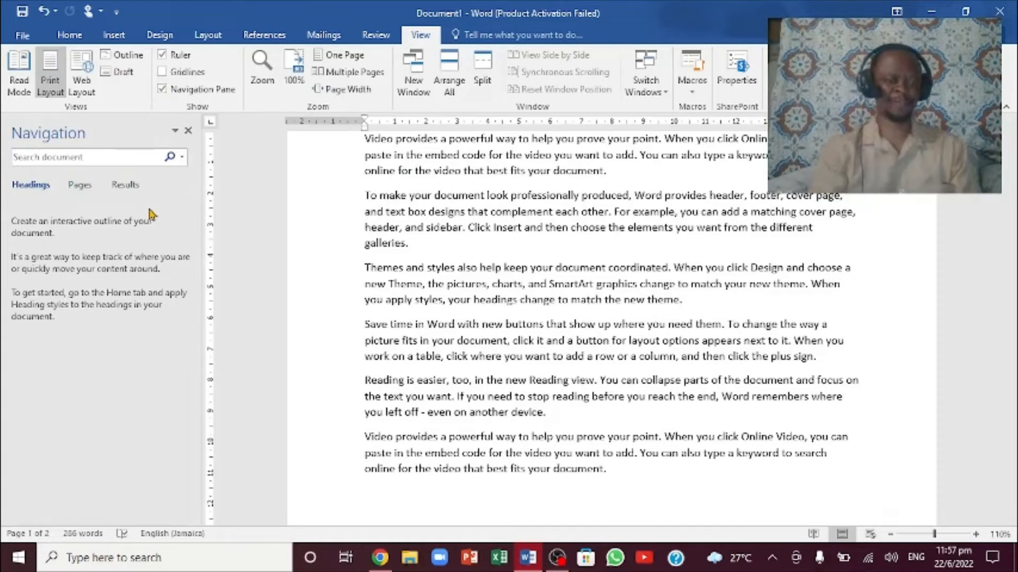
Switch the Navigation pane to page thumbnails and go to blank page 2
left_click(79, 184)
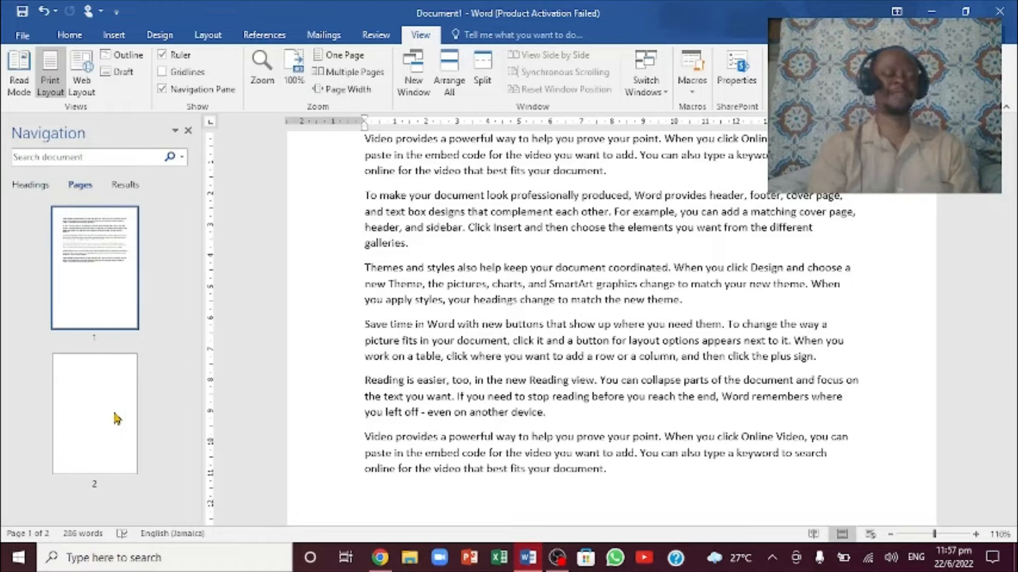
left_click(95, 413)
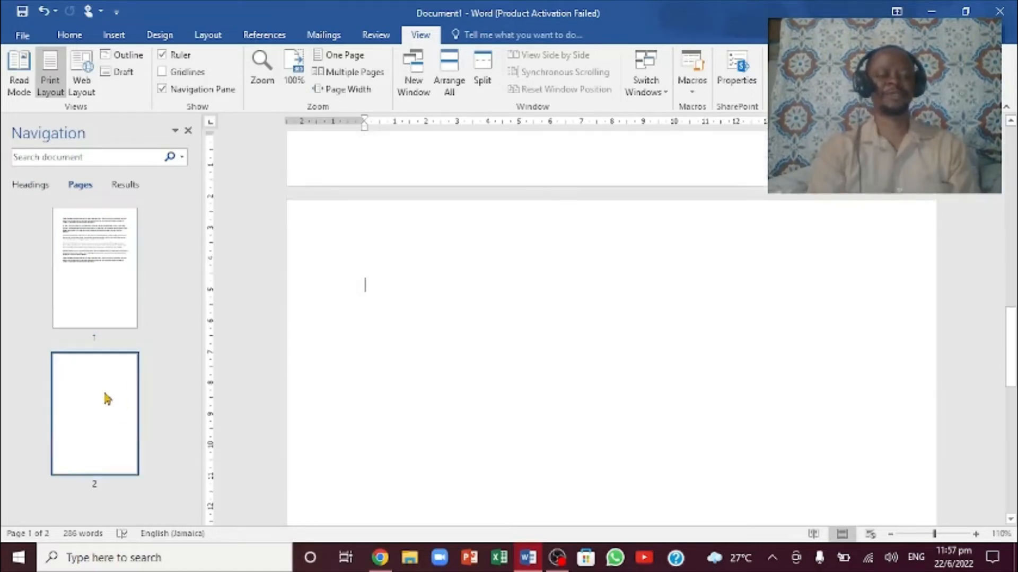
Delete the blank page 2 thumbnail and hide the Navigation Pane
left_click(94, 413)
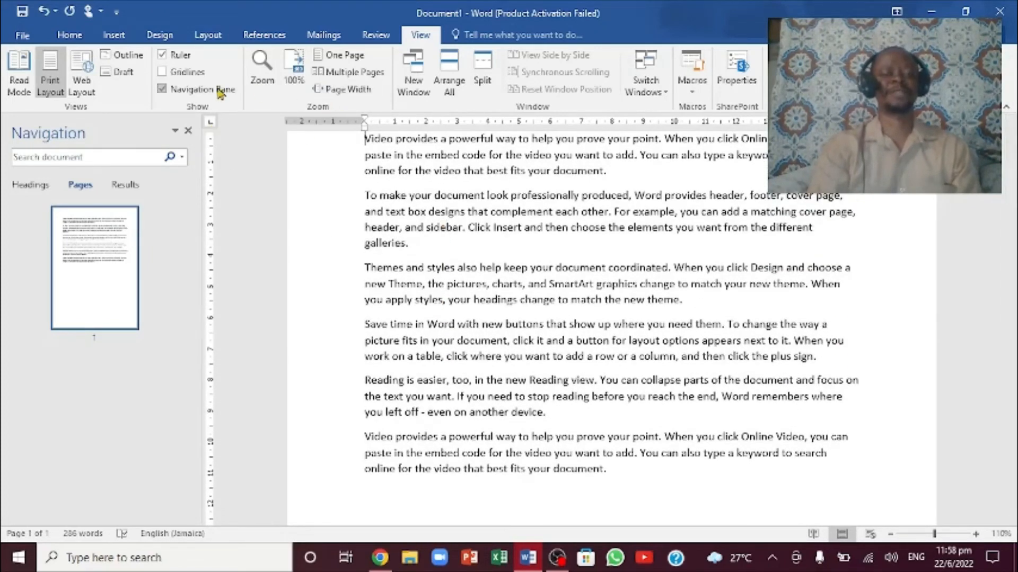
left_click(162, 89)
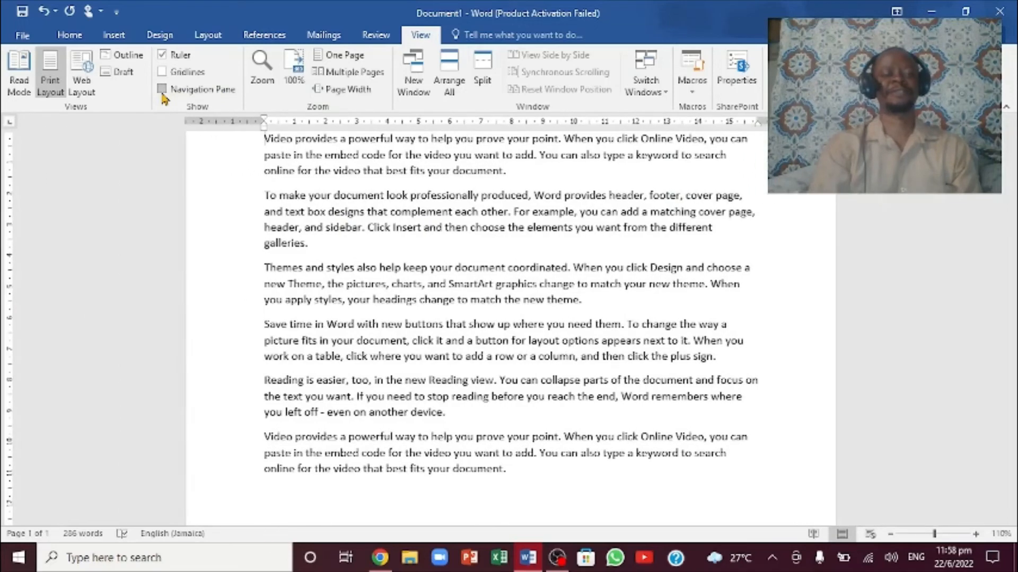